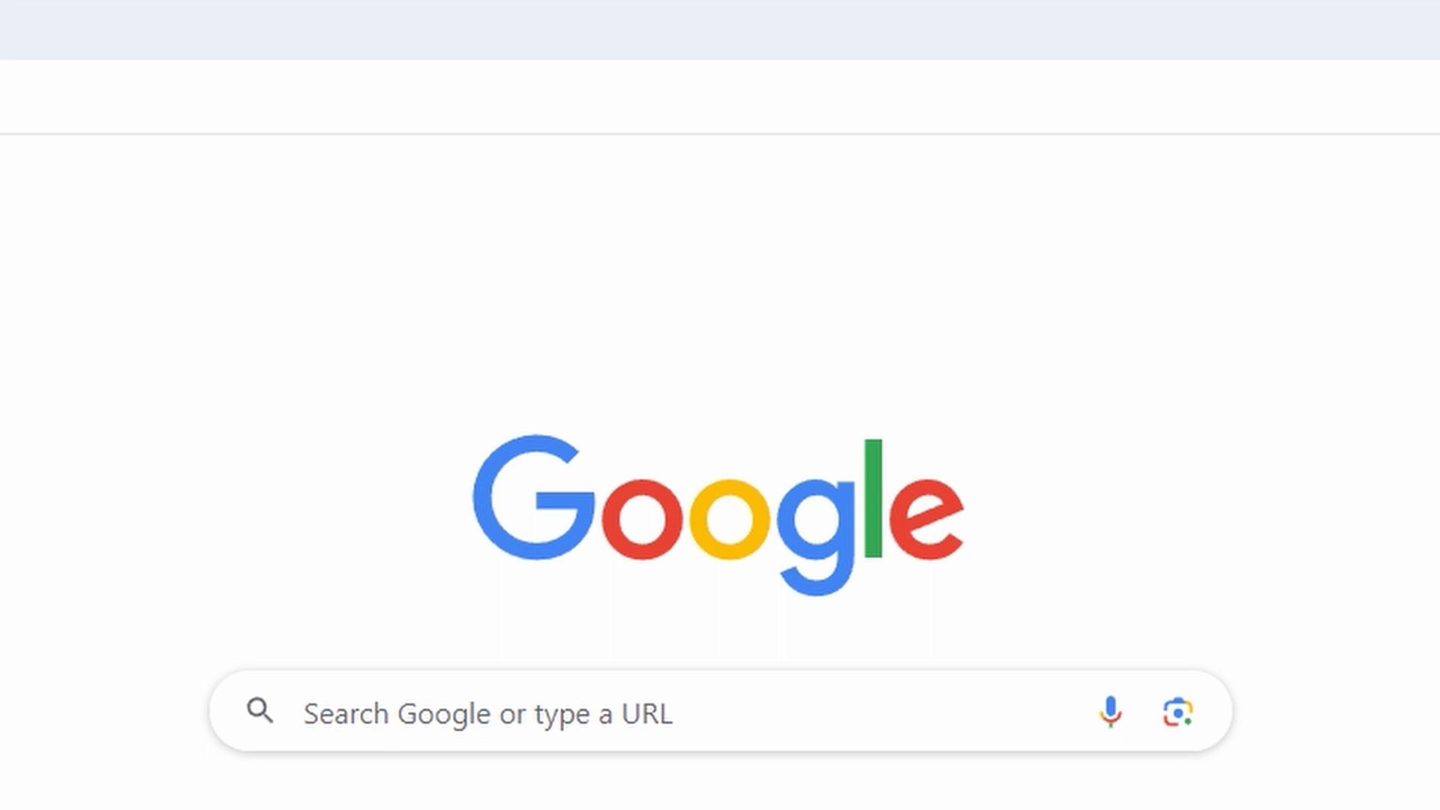
# - Switch off 'Use hardware acceleration when available' in Chrome's System settings
pyautogui.click(1423, 18)
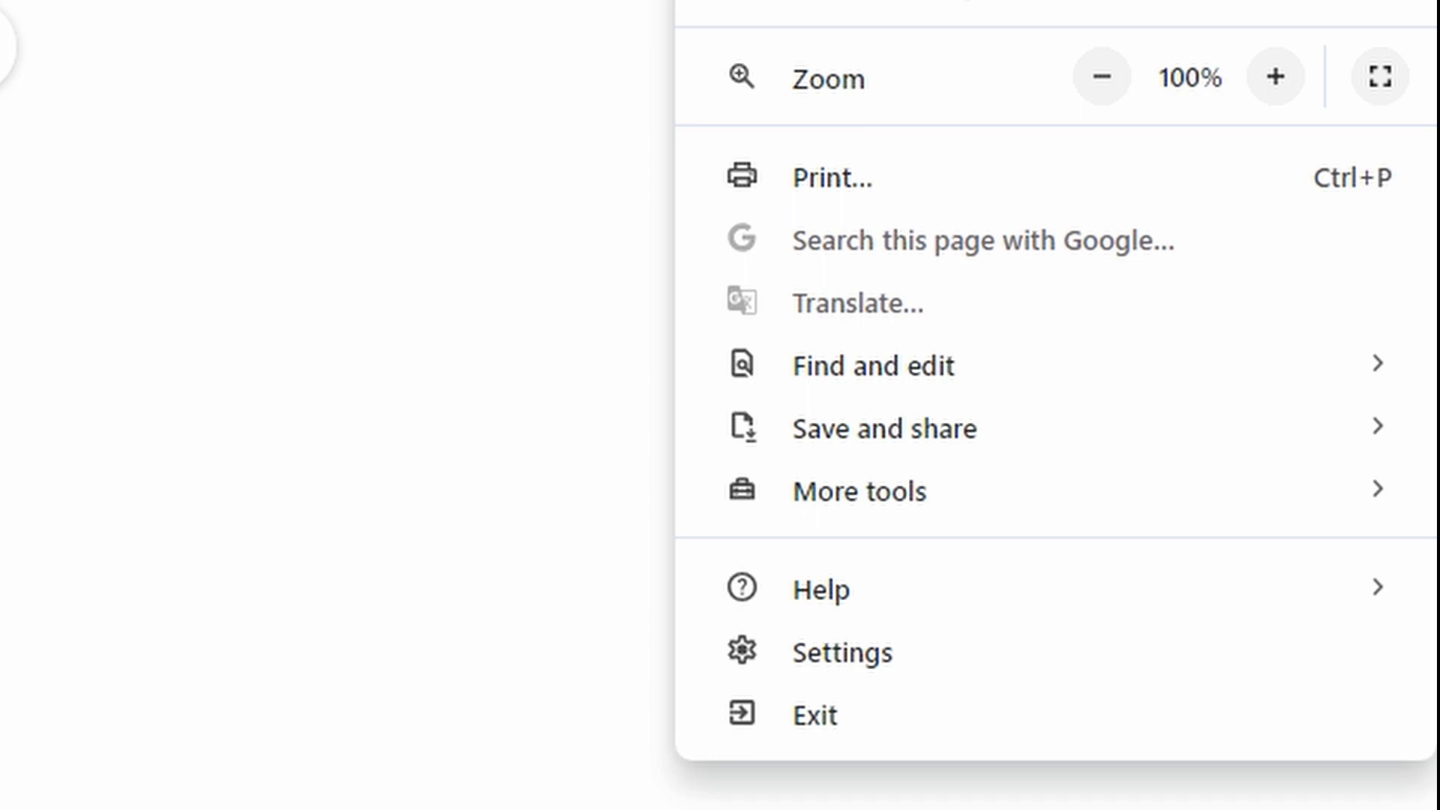
pyautogui.click(840, 651)
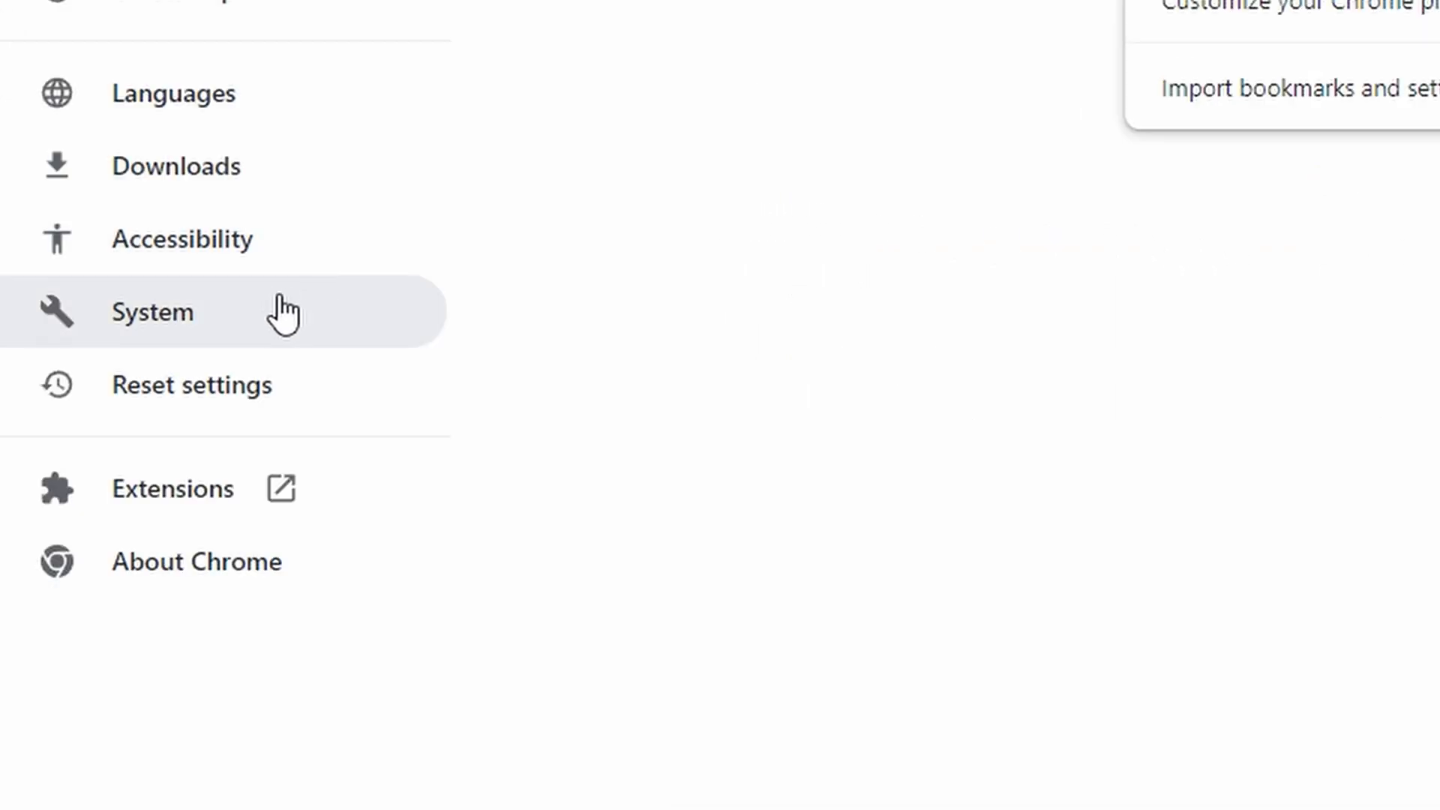
pyautogui.click(151, 311)
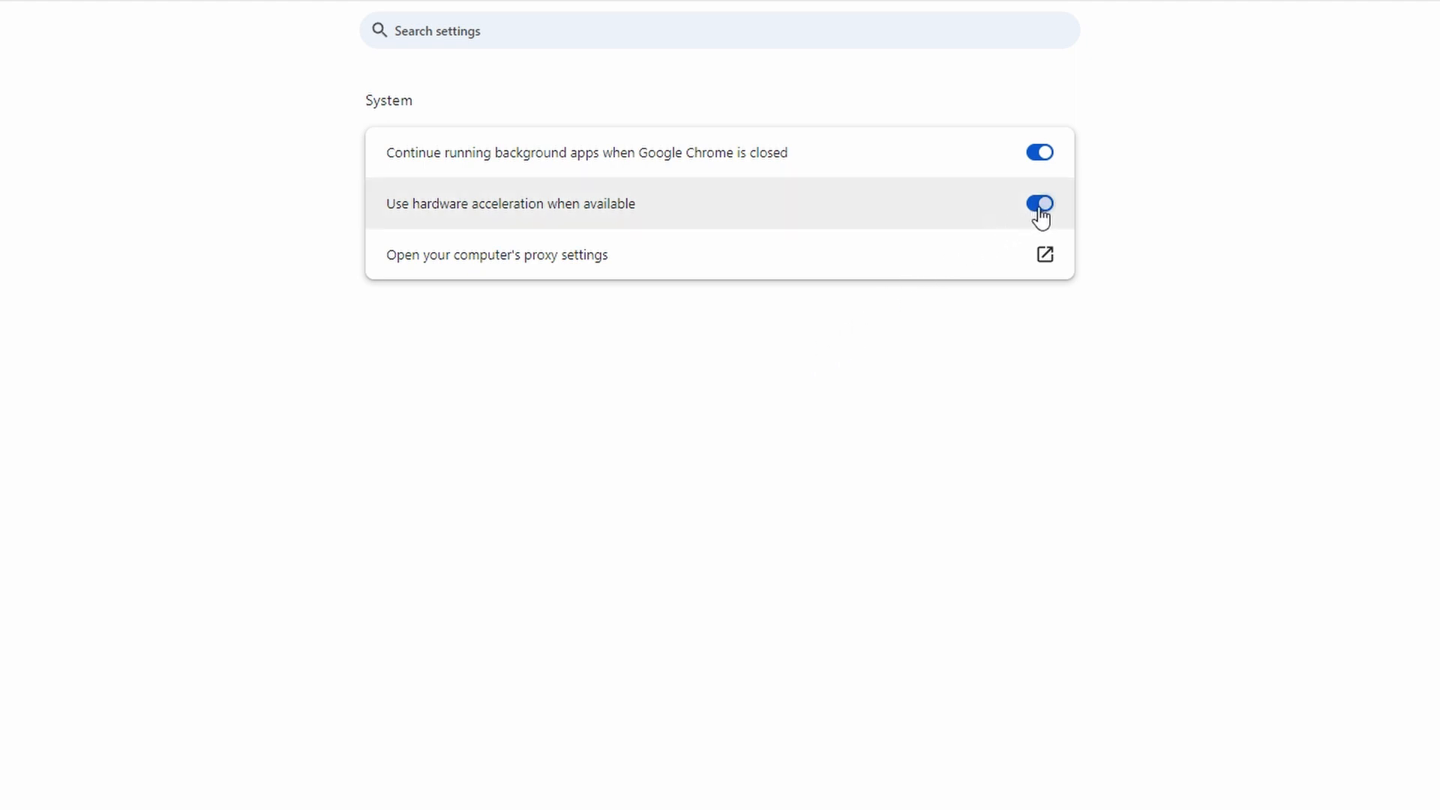
pyautogui.click(1039, 203)
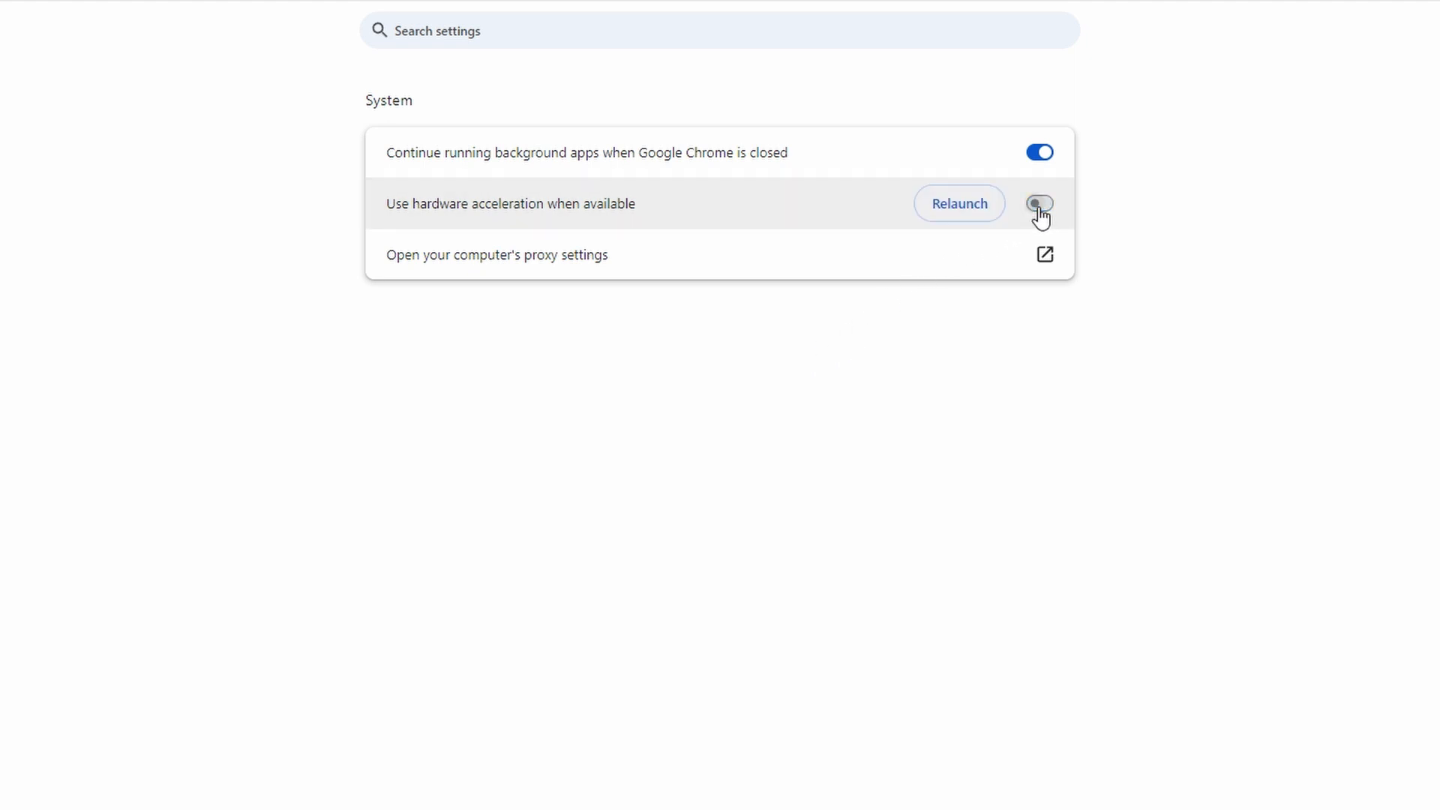
pyautogui.click(1038, 204)
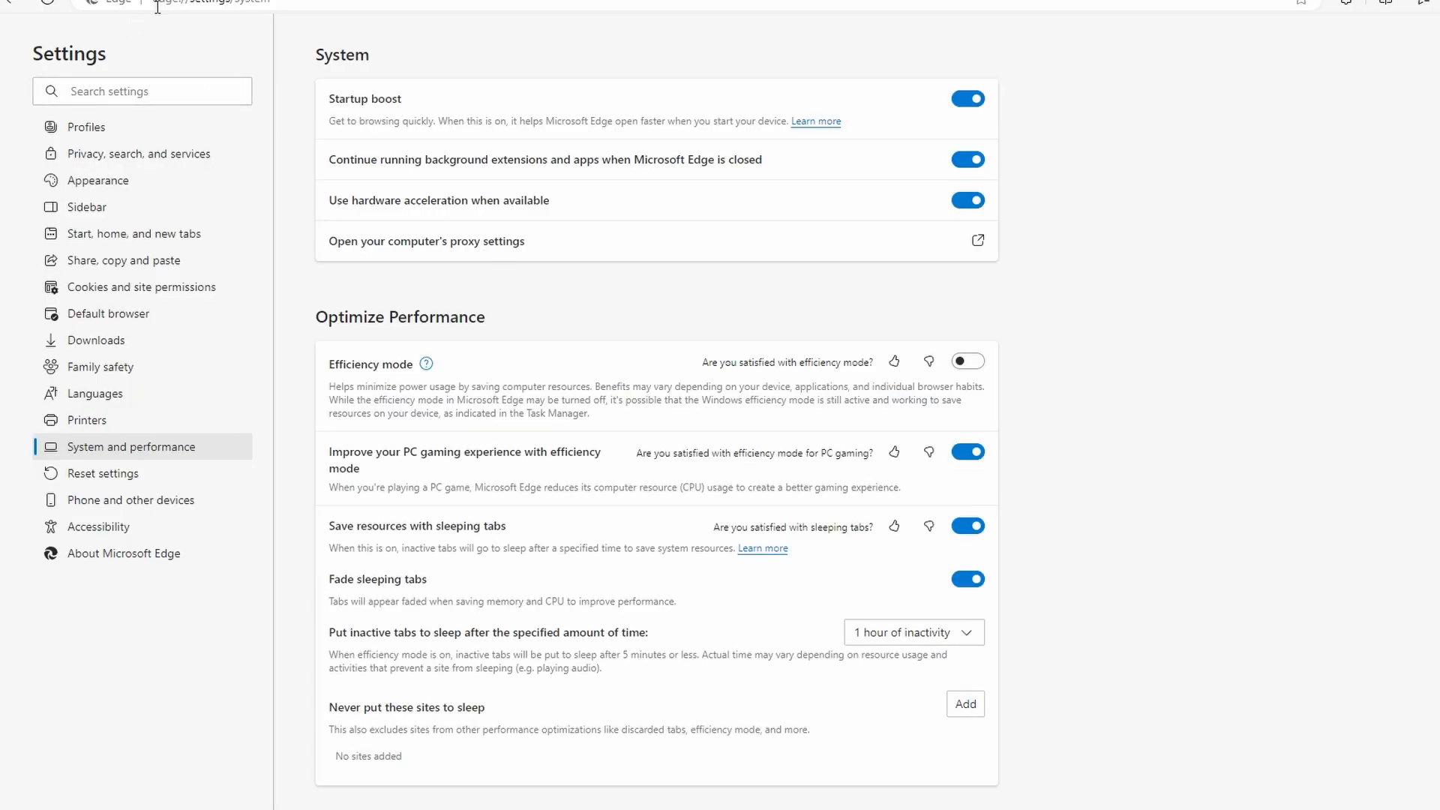
pyautogui.moveTo(42, 82)
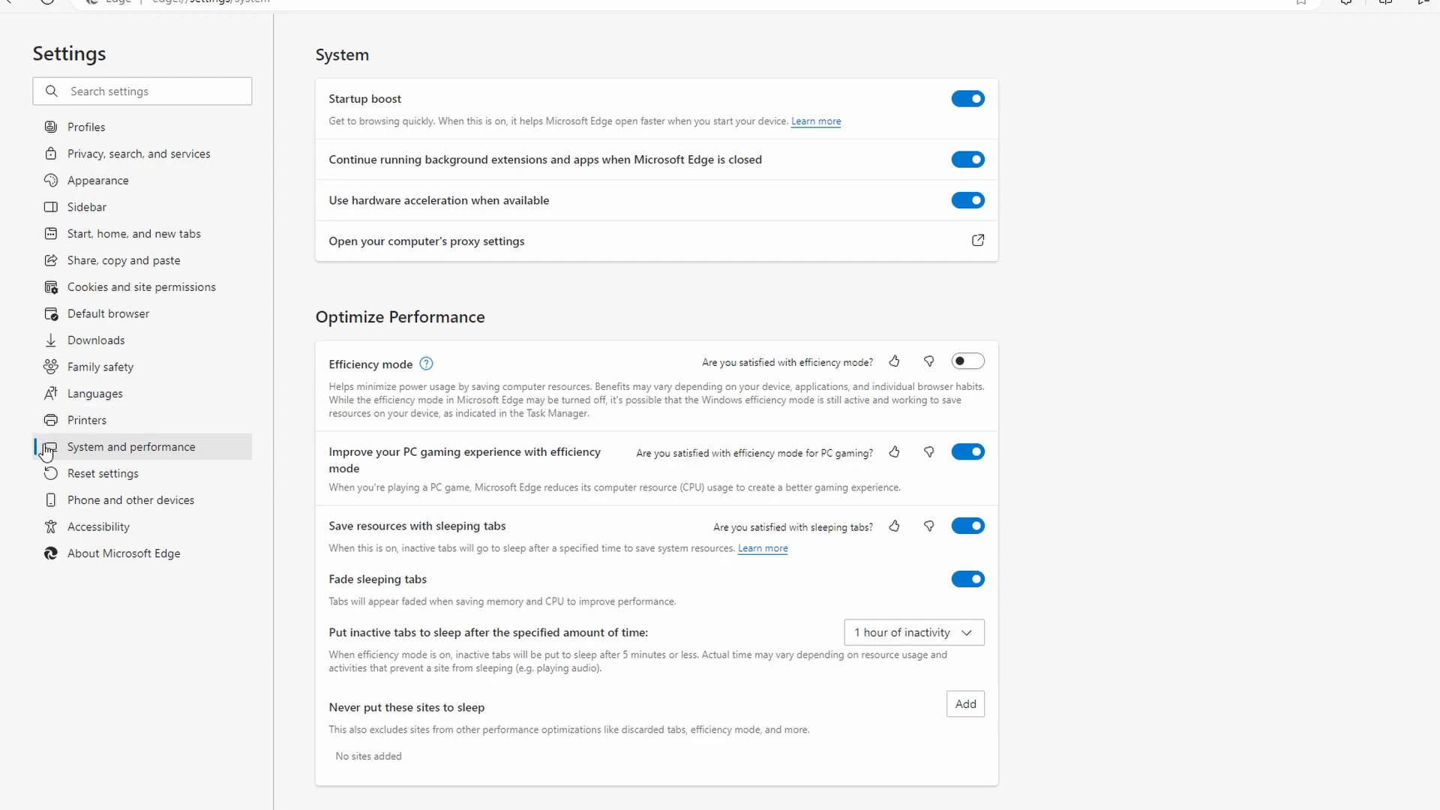
pyautogui.moveTo(372, 110)
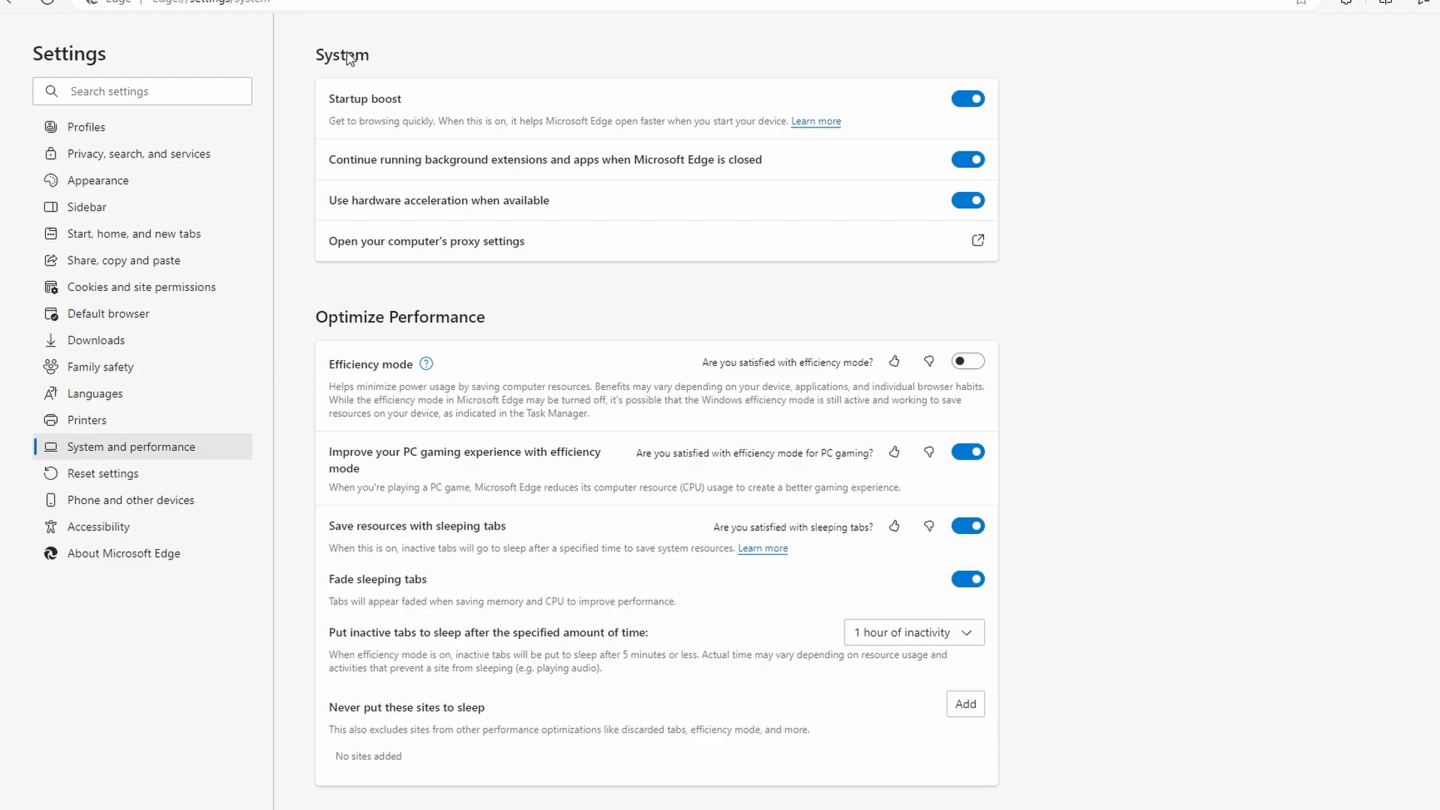
pyautogui.moveTo(347, 206)
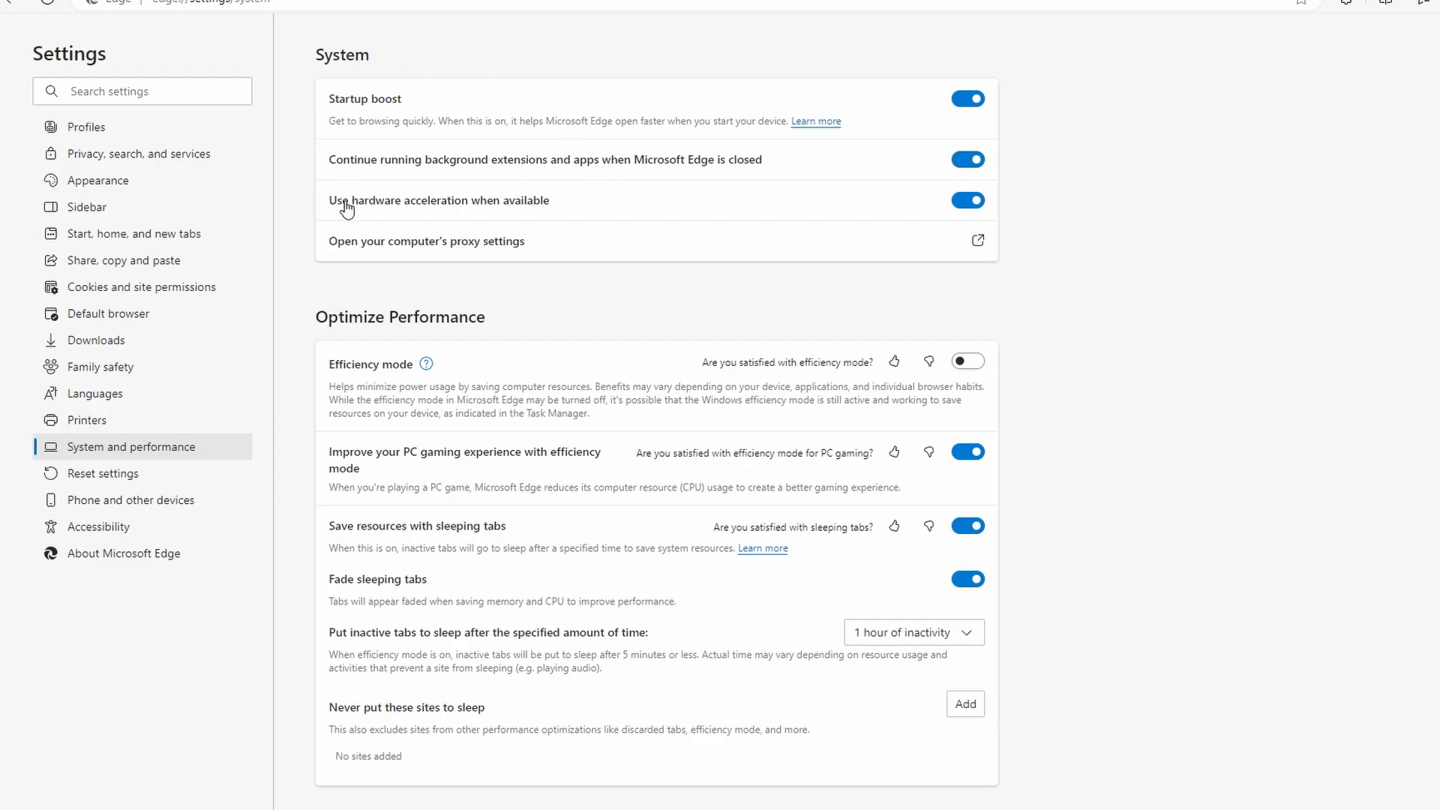
pyautogui.moveTo(729, 201)
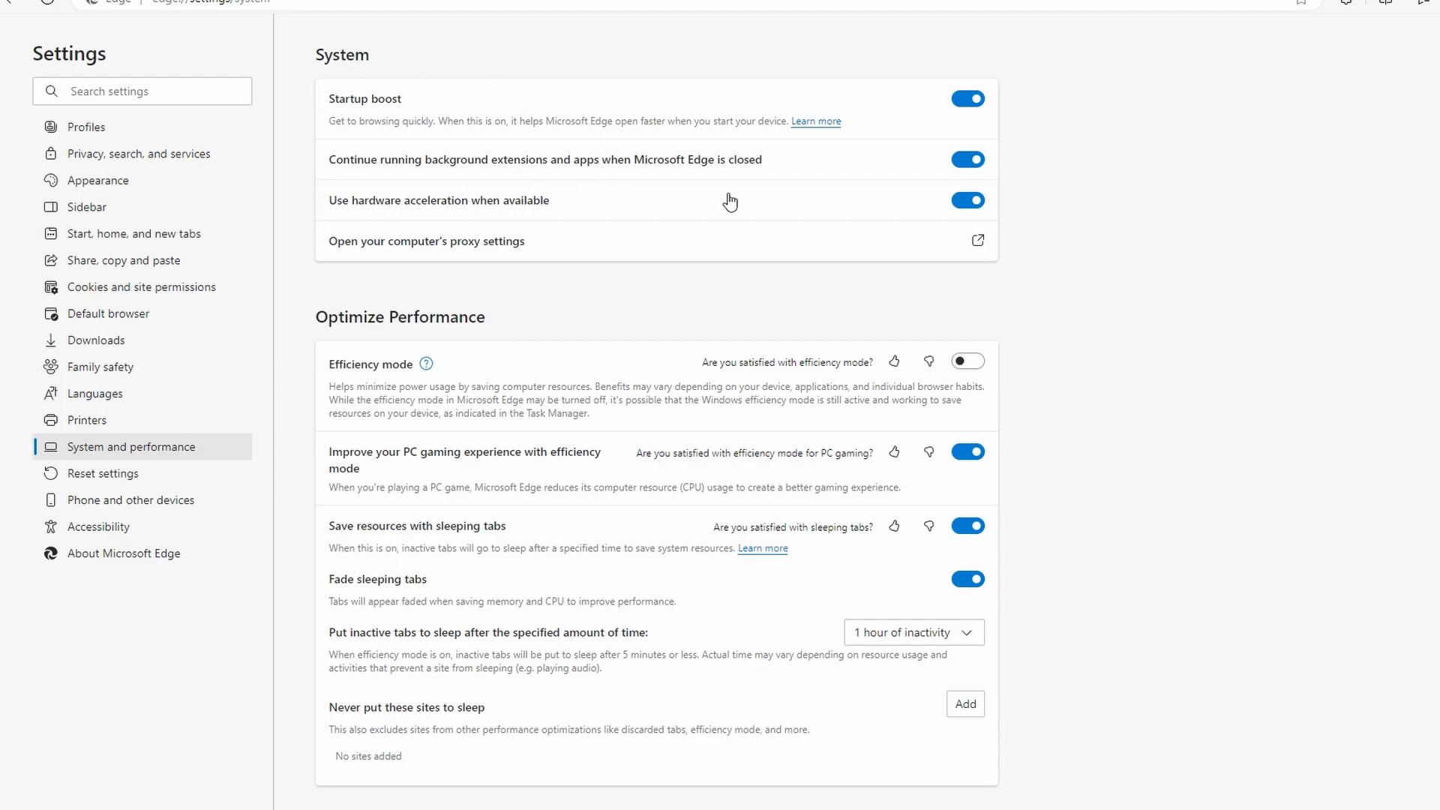
# - Toggle off 'Use hardware acceleration when available' on Edge's System and performance page
pyautogui.click(965, 201)
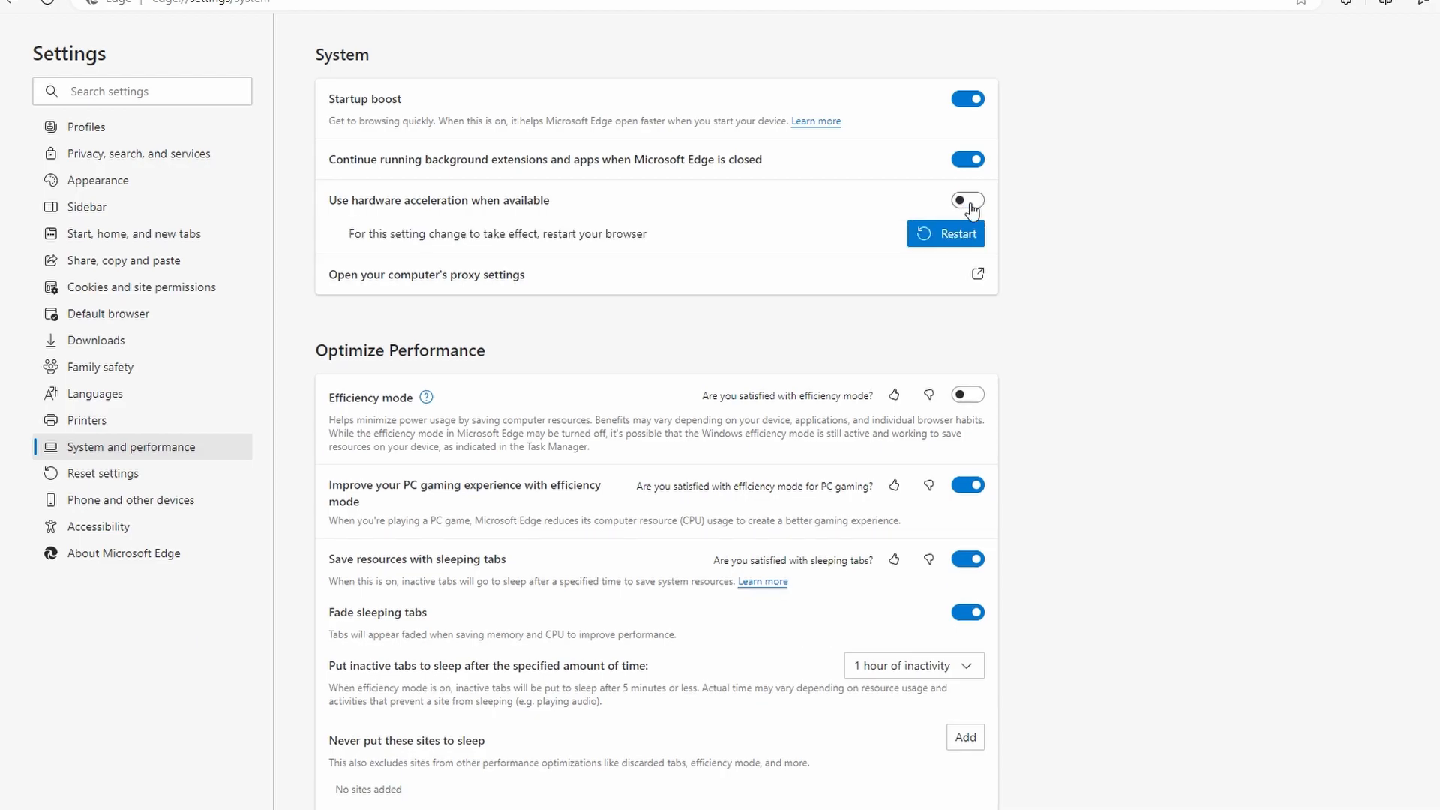